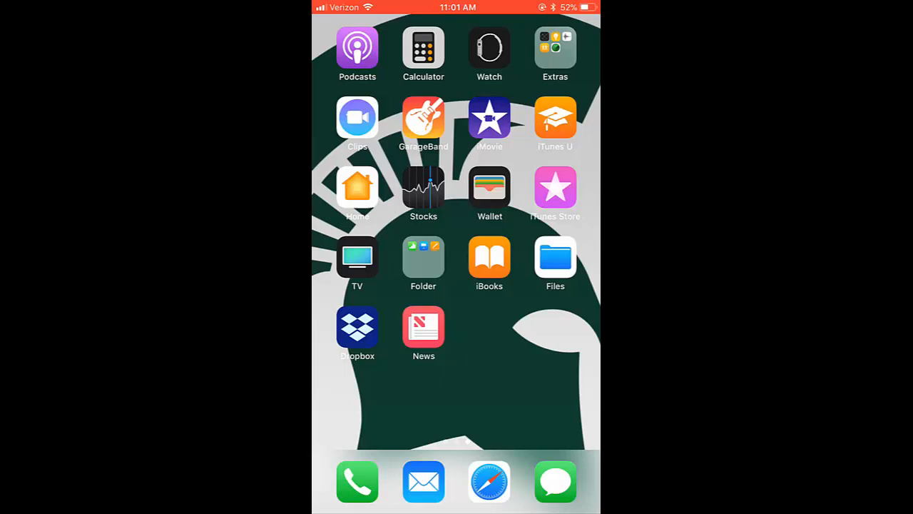
Go from the Home Screen into the Phone app's Voicemail section.
click(356, 483)
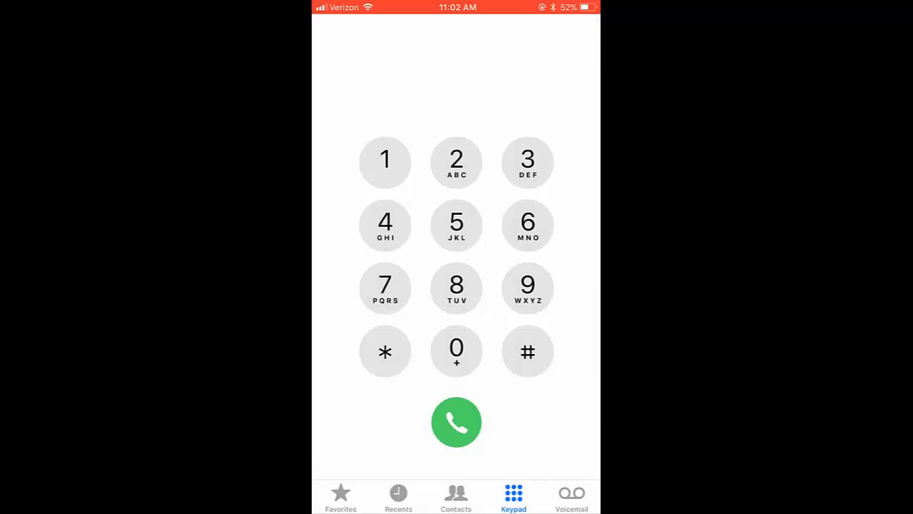
click(571, 497)
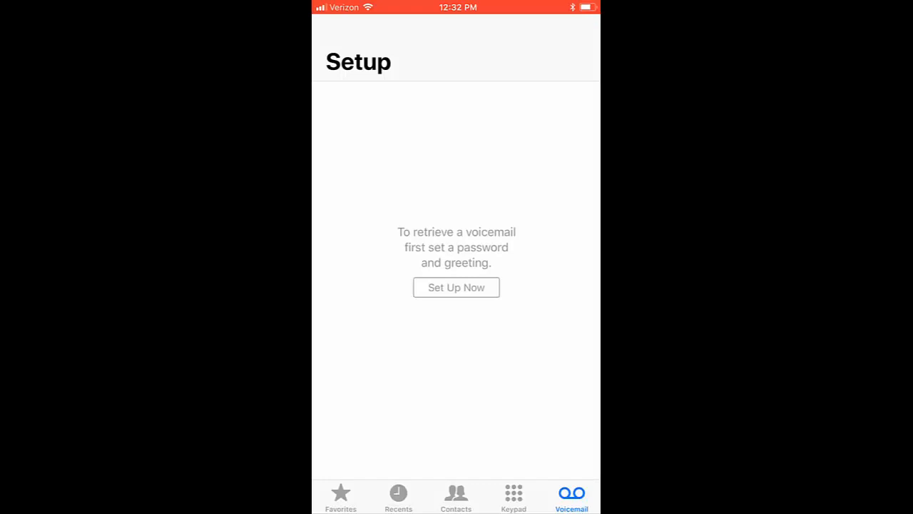
Choose Set Up Now so the voicemail password entry screen appears.
click(456, 287)
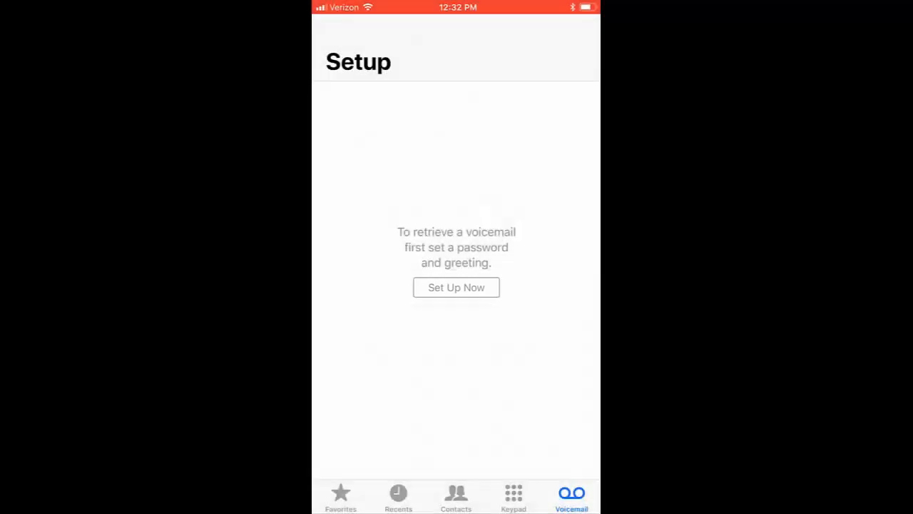
click(457, 287)
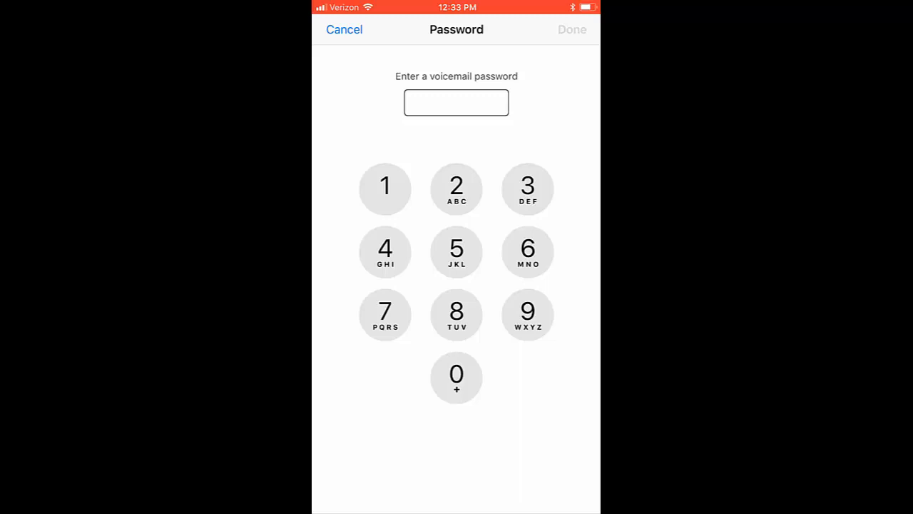
Enter a four-digit voicemail password, re-enter it, and confirm with Done.
click(457, 251)
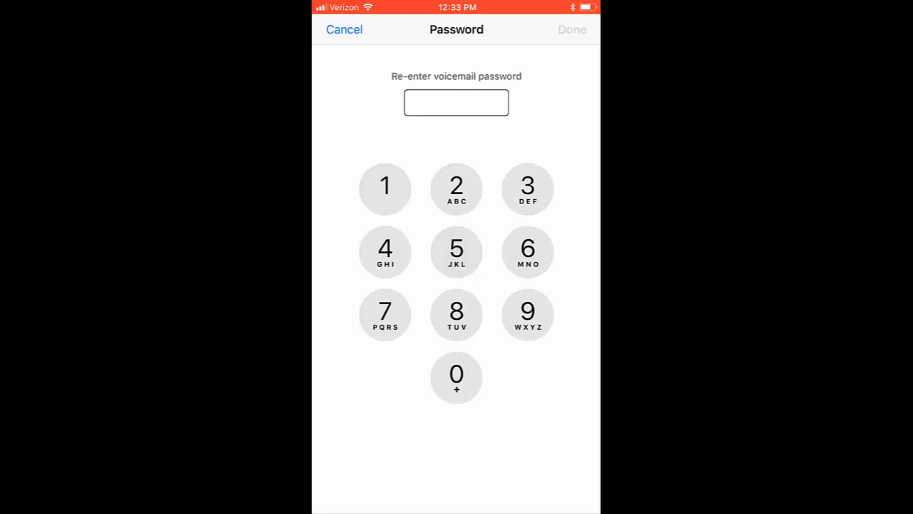
click(385, 188)
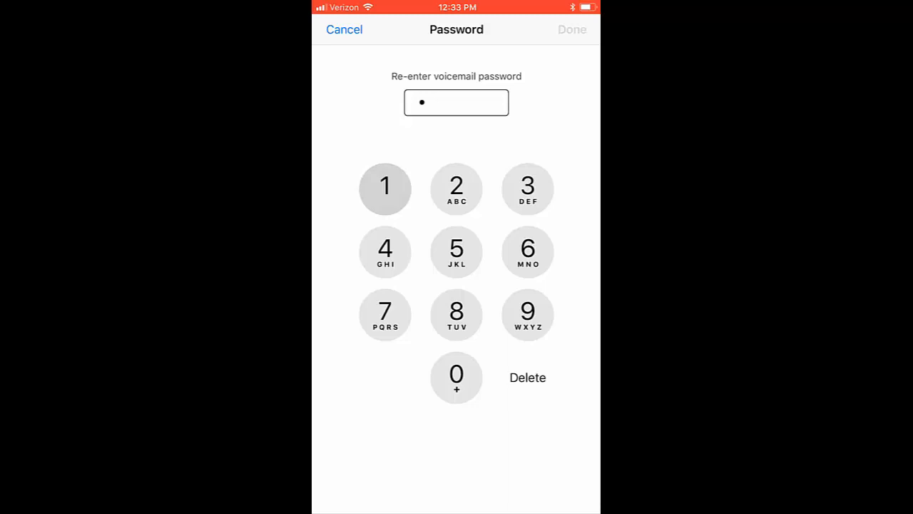
click(385, 189)
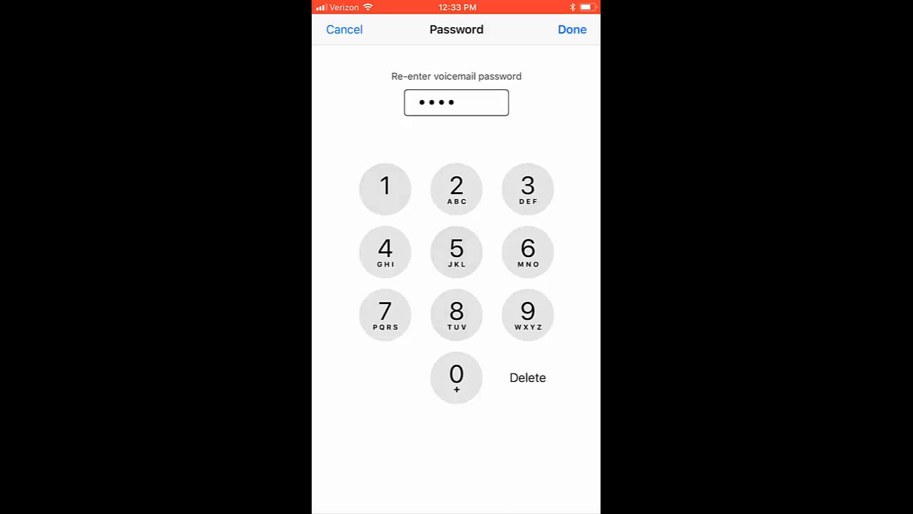
click(570, 28)
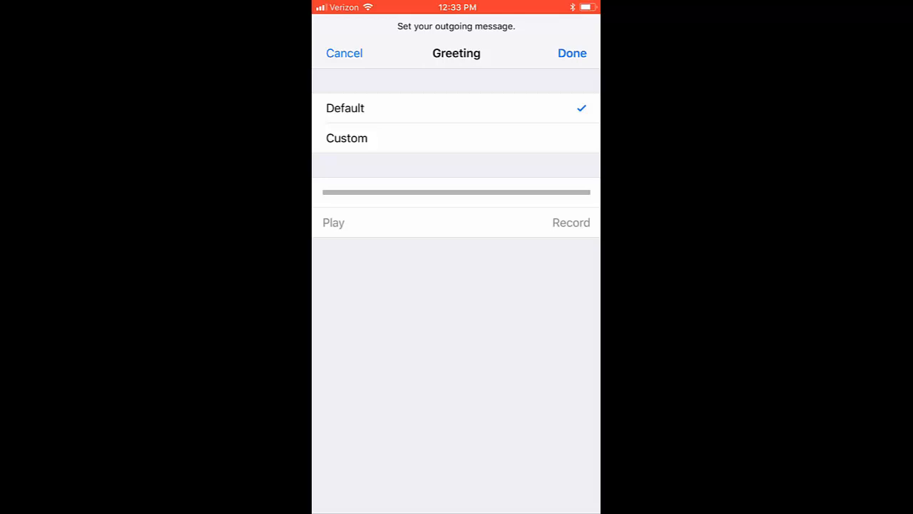
Select a Custom outgoing greeting, record the spoken message, and stop recording.
click(346, 137)
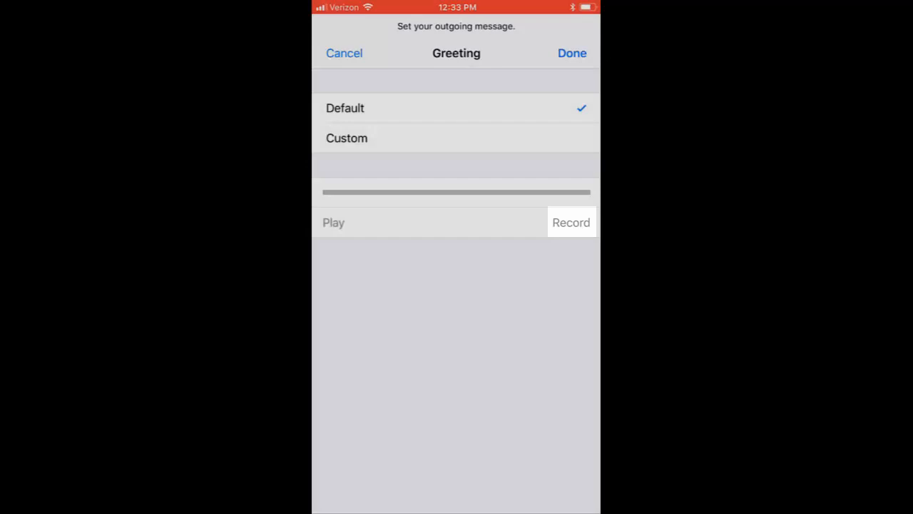
click(347, 137)
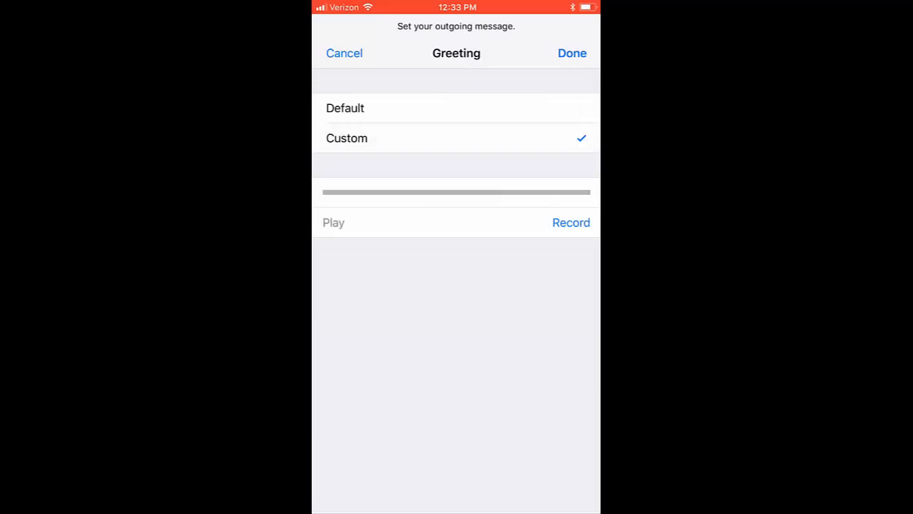
click(571, 223)
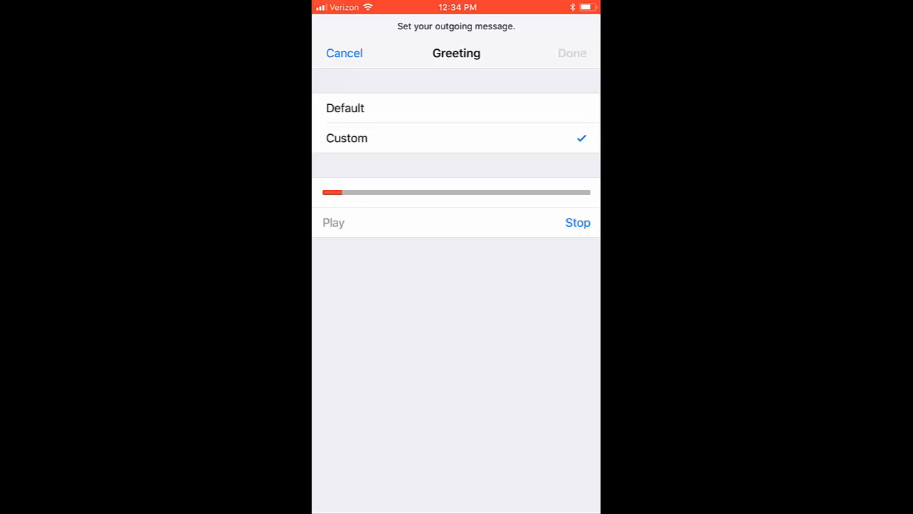
click(578, 223)
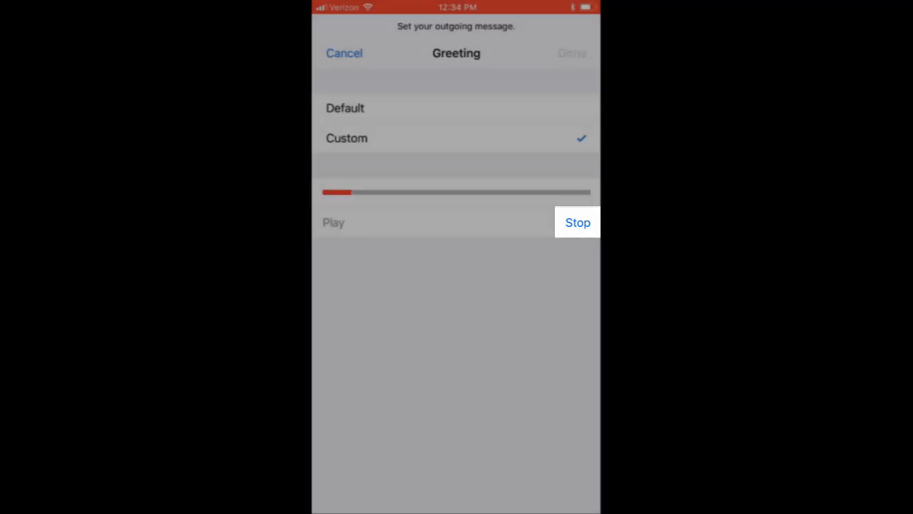
click(578, 223)
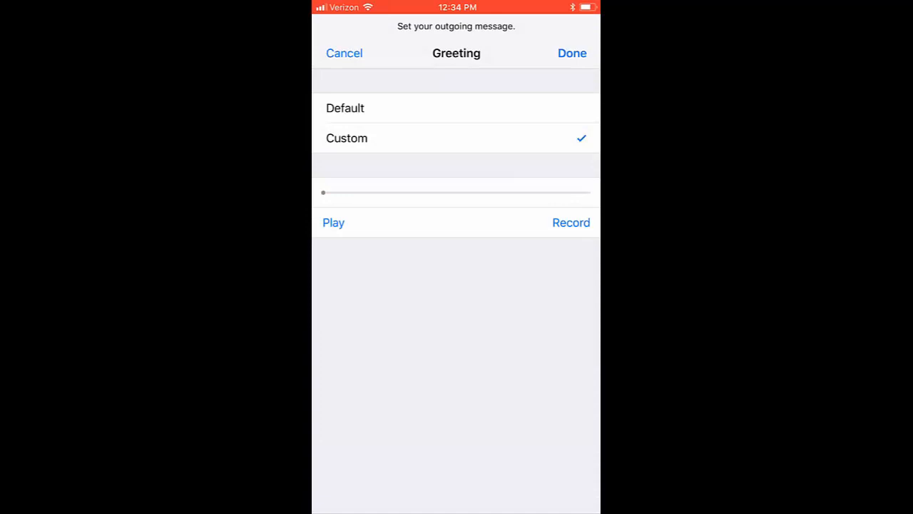
Save the recorded greeting with Done so the received voicemail list appears.
click(334, 223)
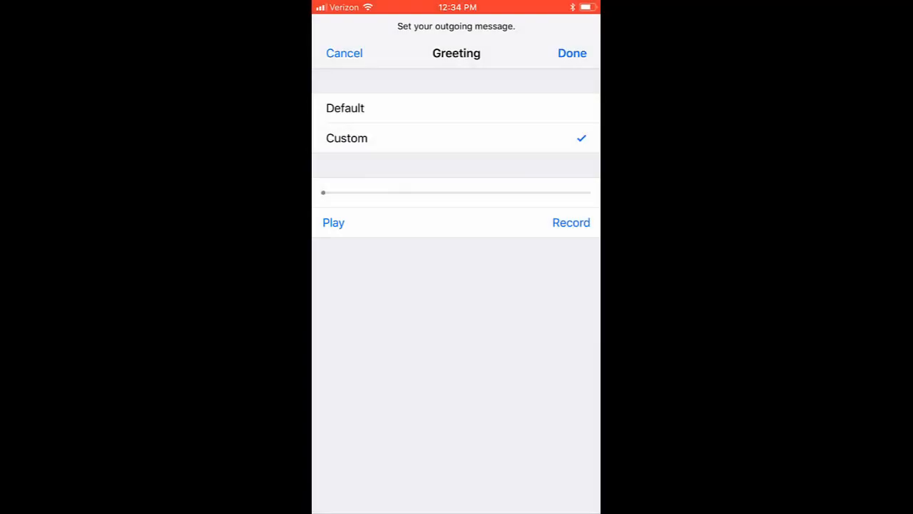
click(572, 53)
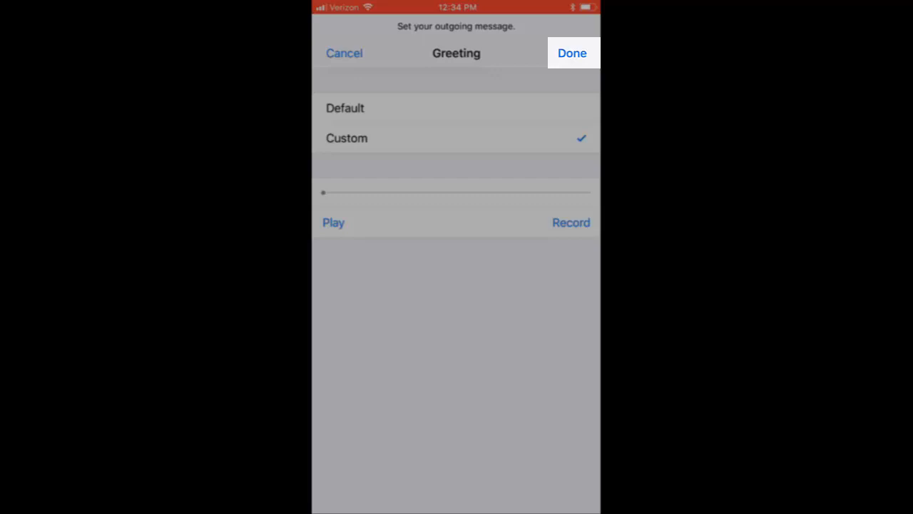
click(572, 52)
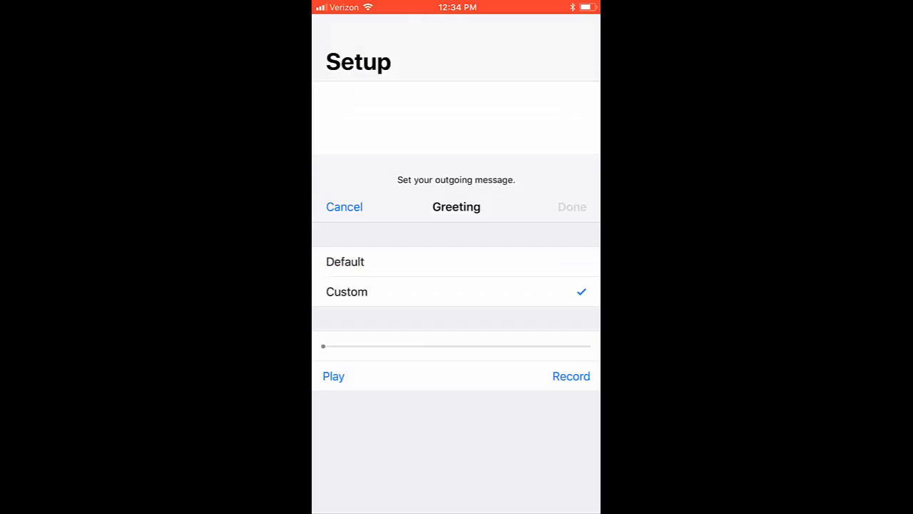
click(344, 206)
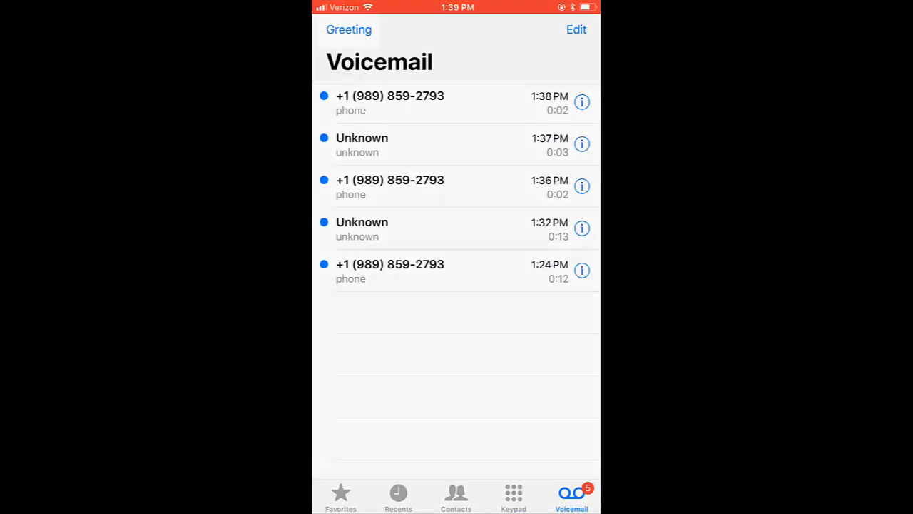
Reopen the Greeting screen, verify Custom is selected, and Save back to the list.
click(348, 29)
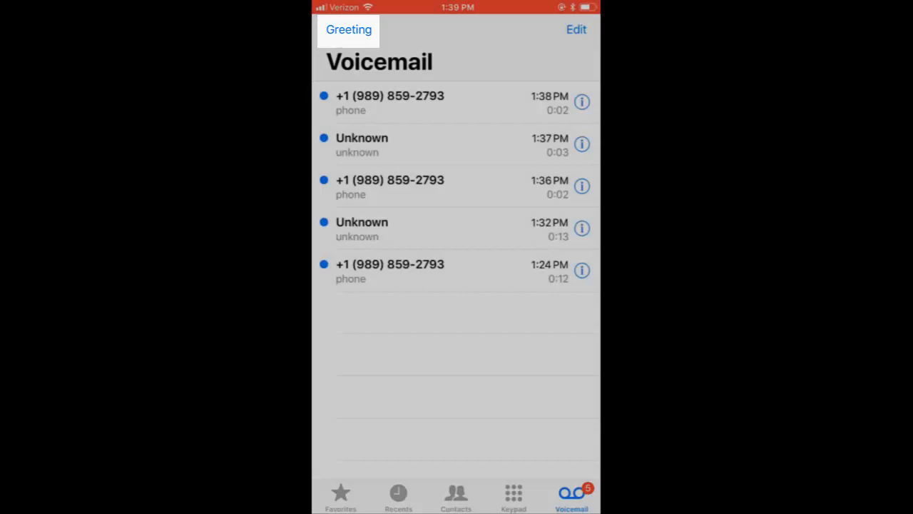
click(348, 29)
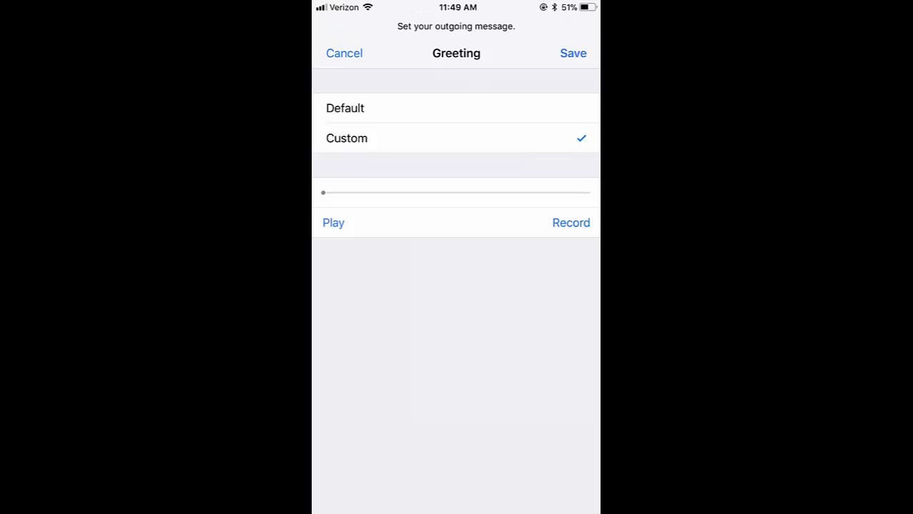
click(574, 53)
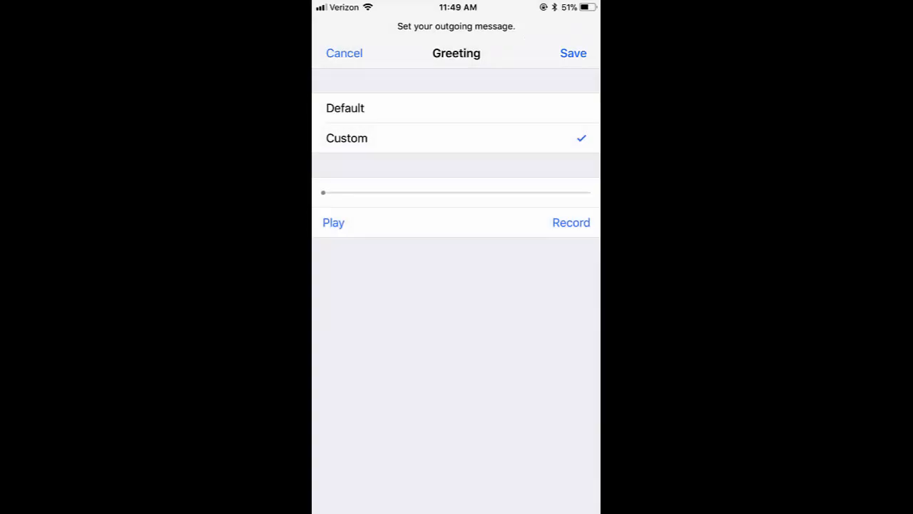
click(344, 52)
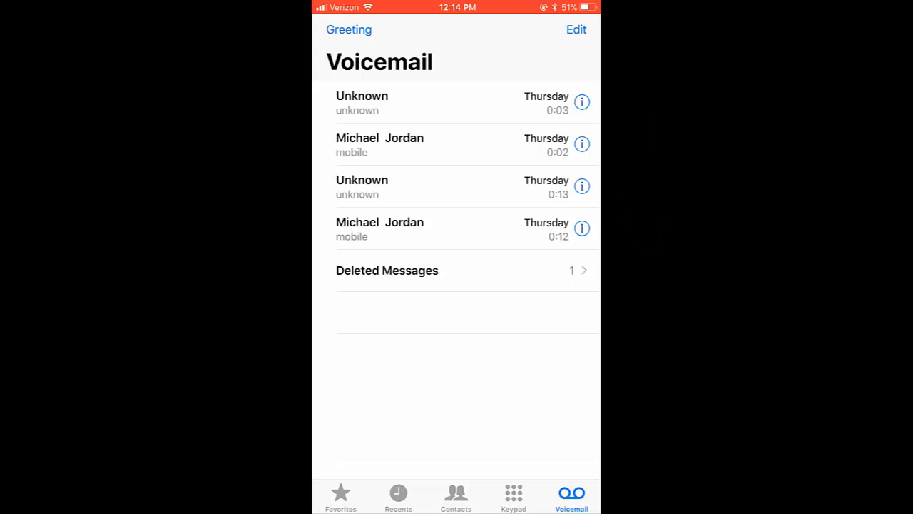
Expand the second voicemail from a mobile caller and play it back.
click(384, 144)
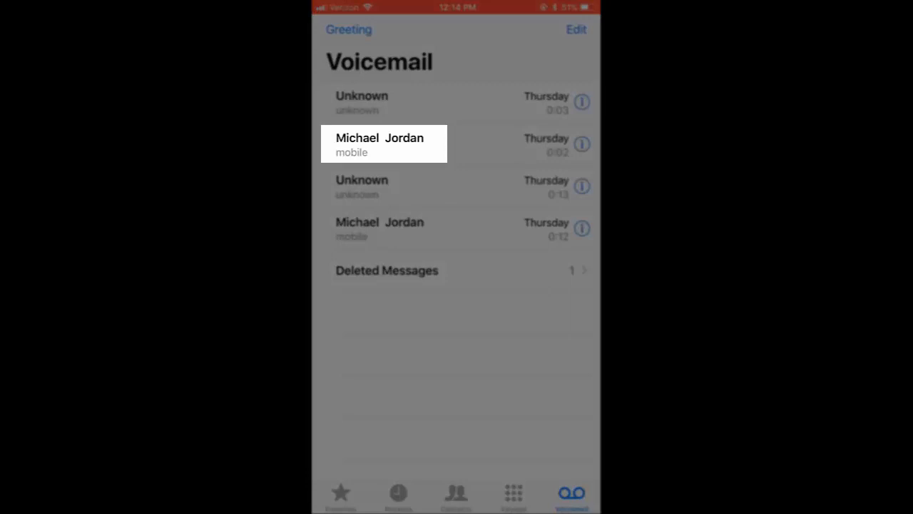
click(383, 143)
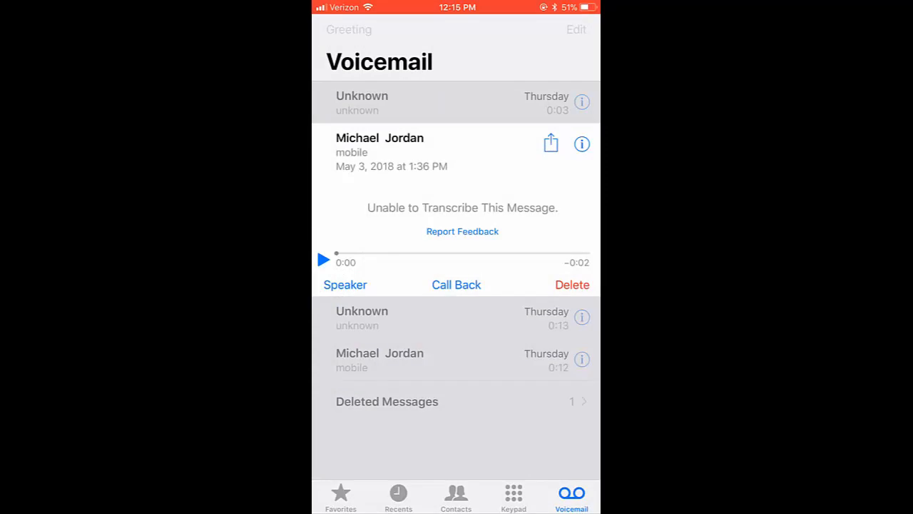
click(345, 284)
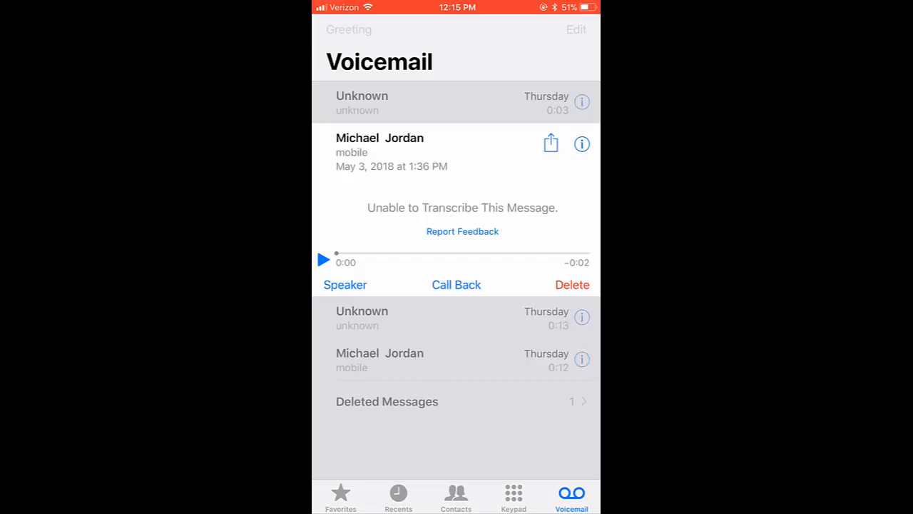
click(457, 284)
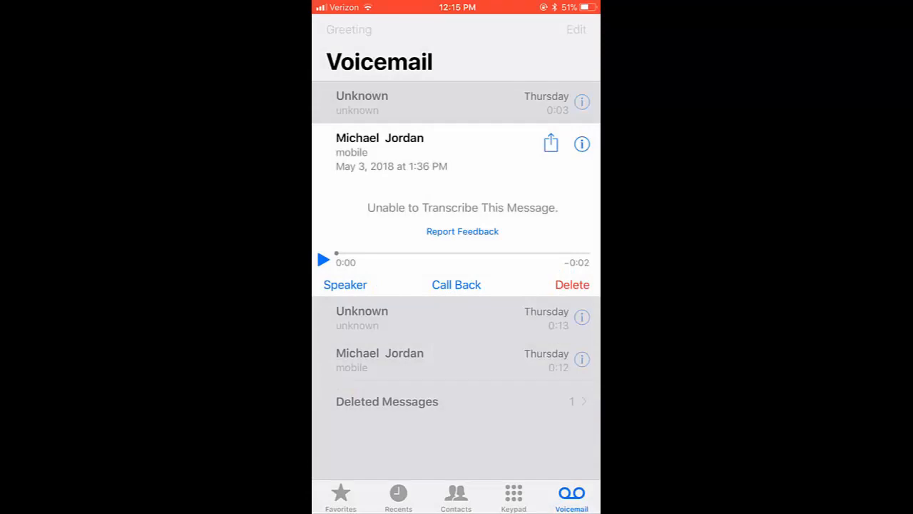
click(572, 284)
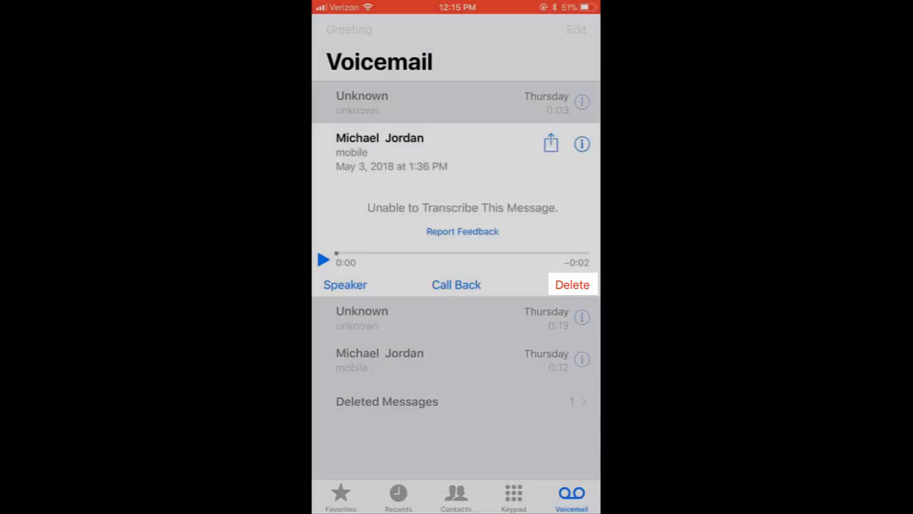
Delete the played voicemail, open Deleted Messages, and Clear All.
click(572, 284)
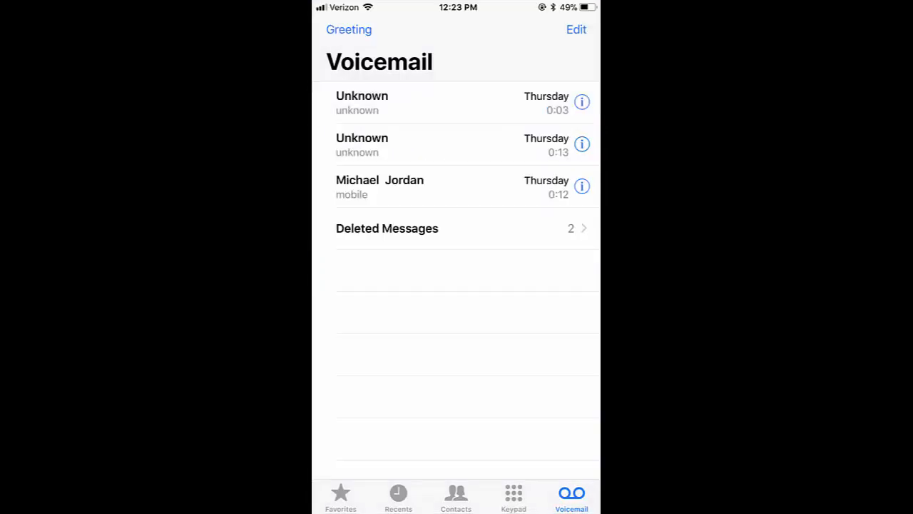
click(387, 228)
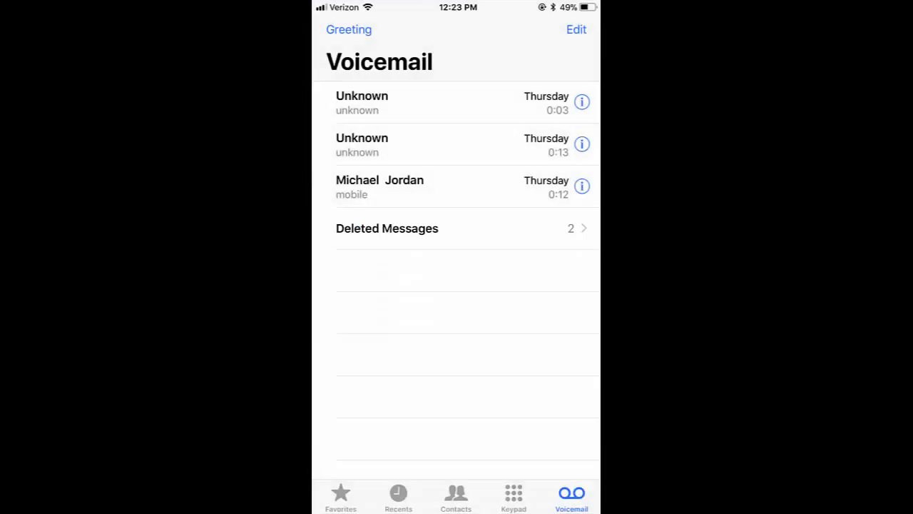
click(387, 228)
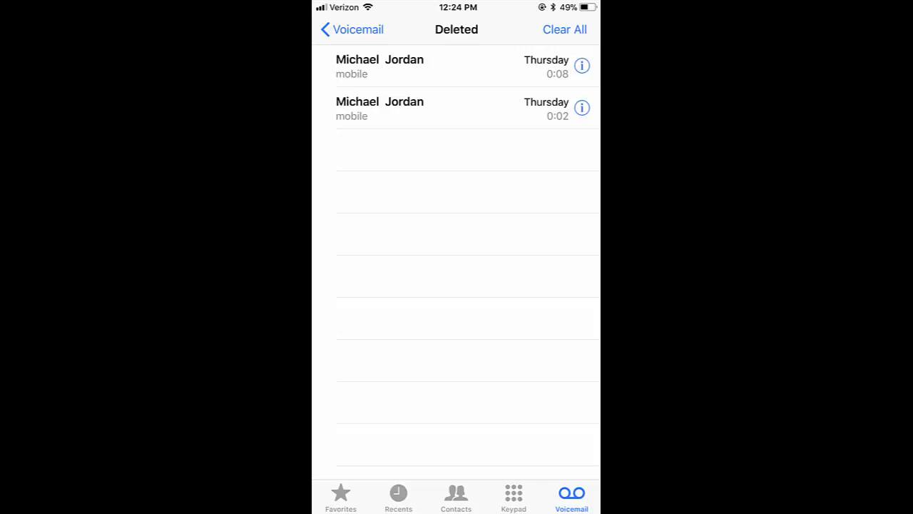
click(565, 28)
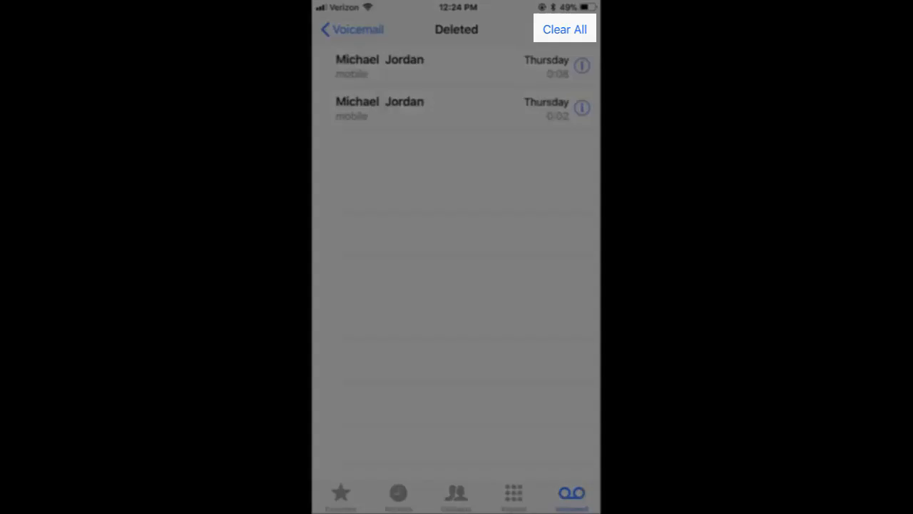